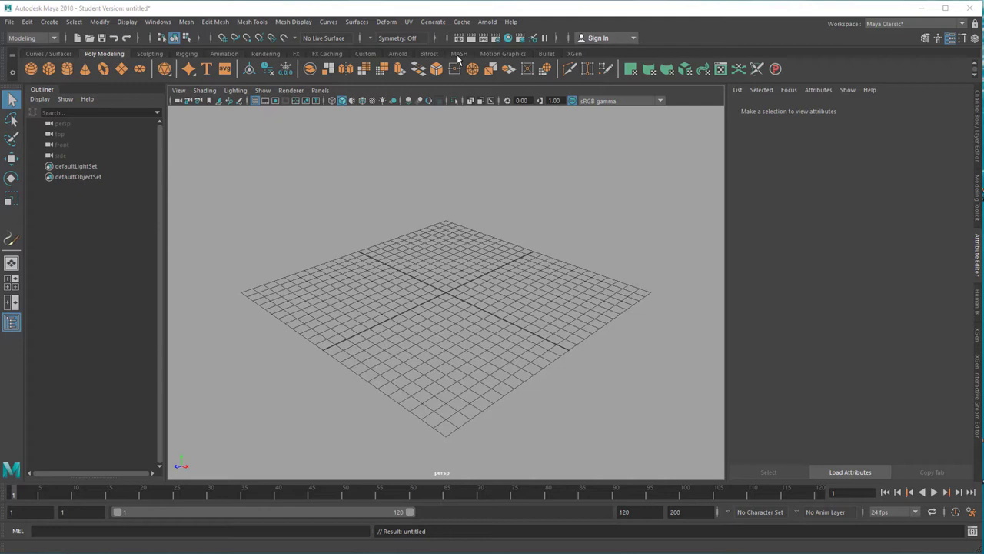
Reach the Paint Effects commands in the Generate menu, heading for Get Brush
left_click(458, 52)
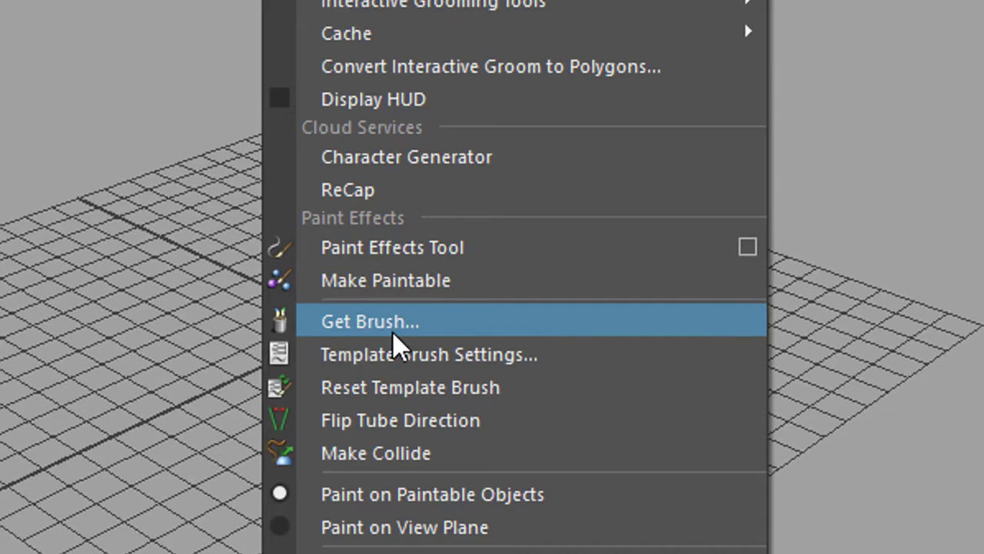
Pick the willow brush from the Visor trees folder and paint strokeWillow1 on the grid
left_click(369, 322)
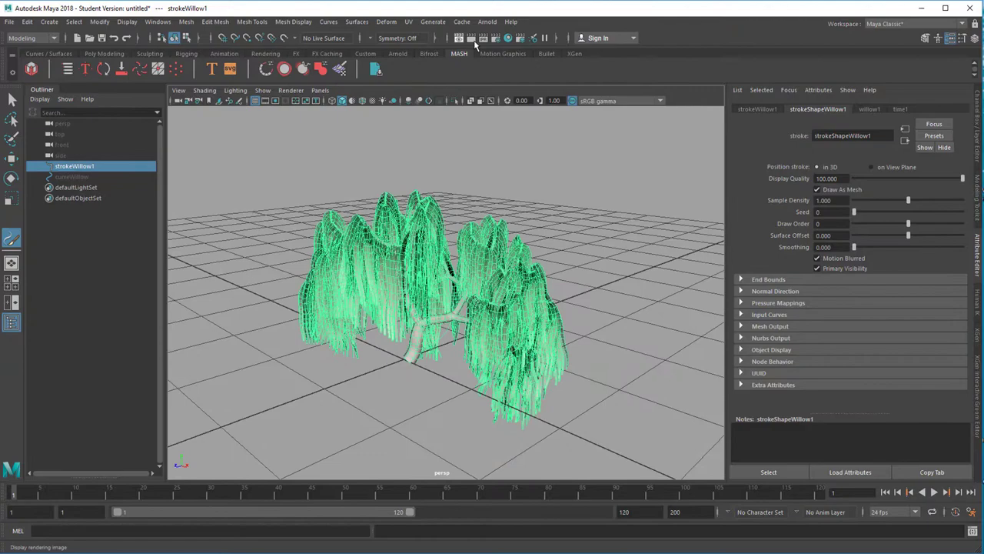
Convert the willow stroke to polygons, producing willow1MeshGroup with willow1Main and willow1Leaf
left_click(99, 22)
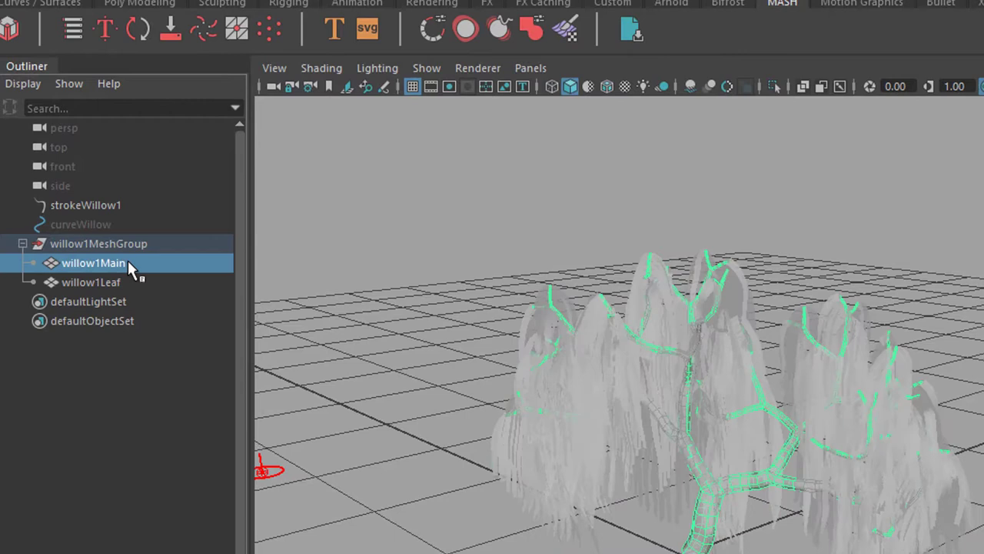
left_click(90, 281)
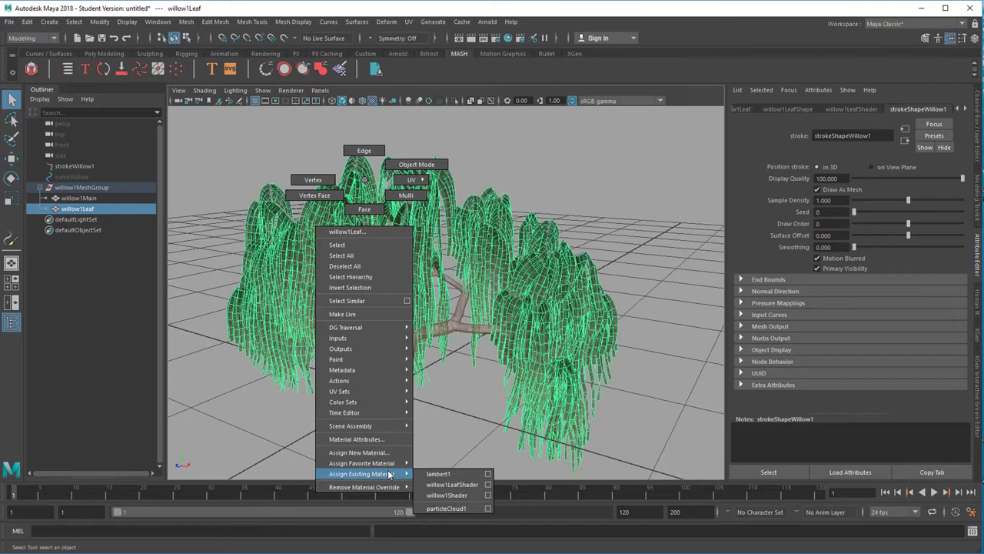
Assign the leaf shader, then create the MASH1 network from the willow mesh with a sky dome light
left_click(452, 484)
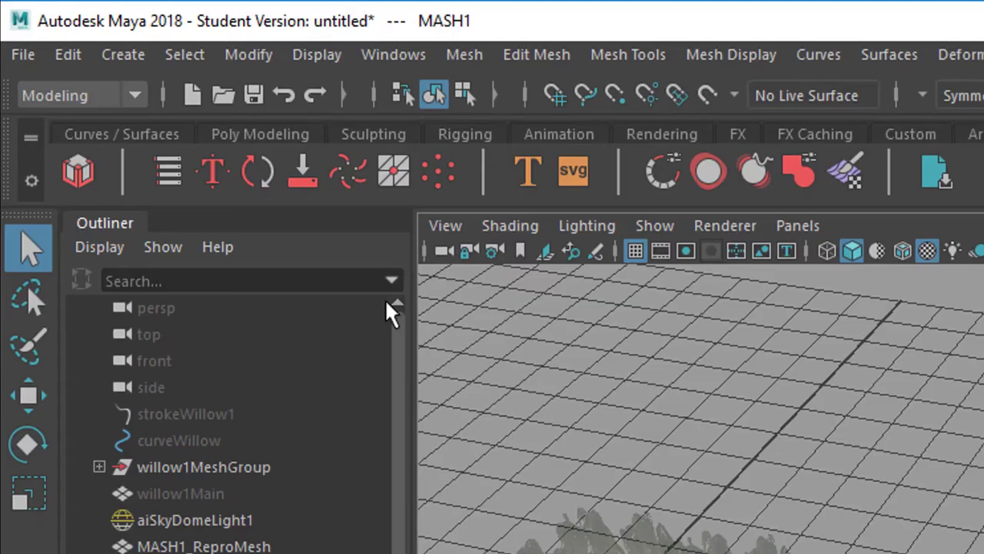
left_click(260, 132)
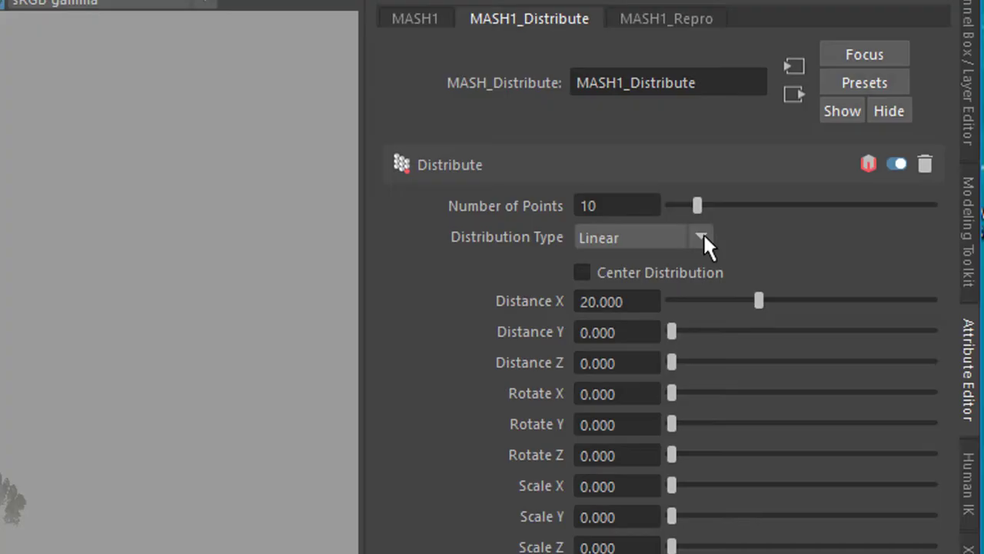
Set MASH1_Distribute to Mesh on pSphereShape1, Scatter method, 100 points
left_click(699, 237)
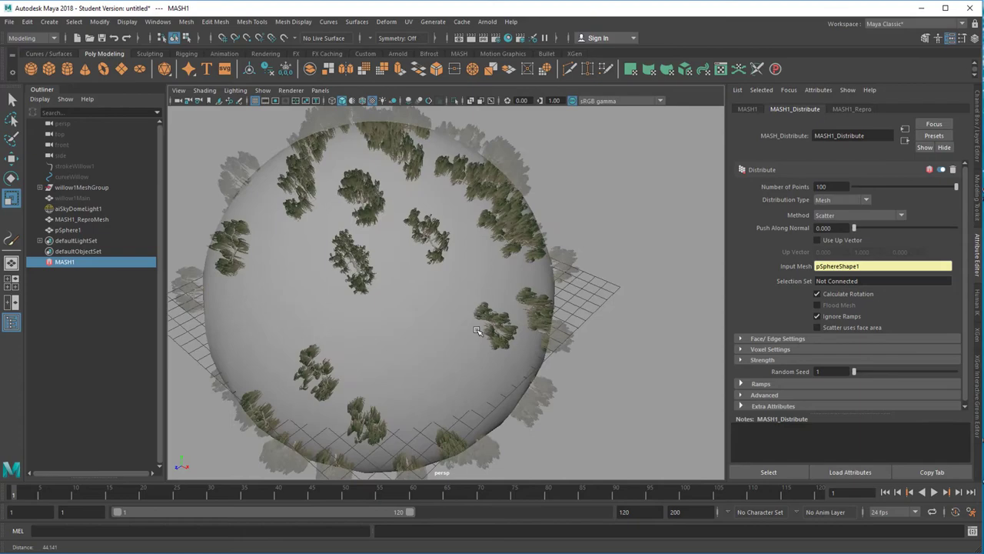
left_click_drag(476, 331, 492, 319)
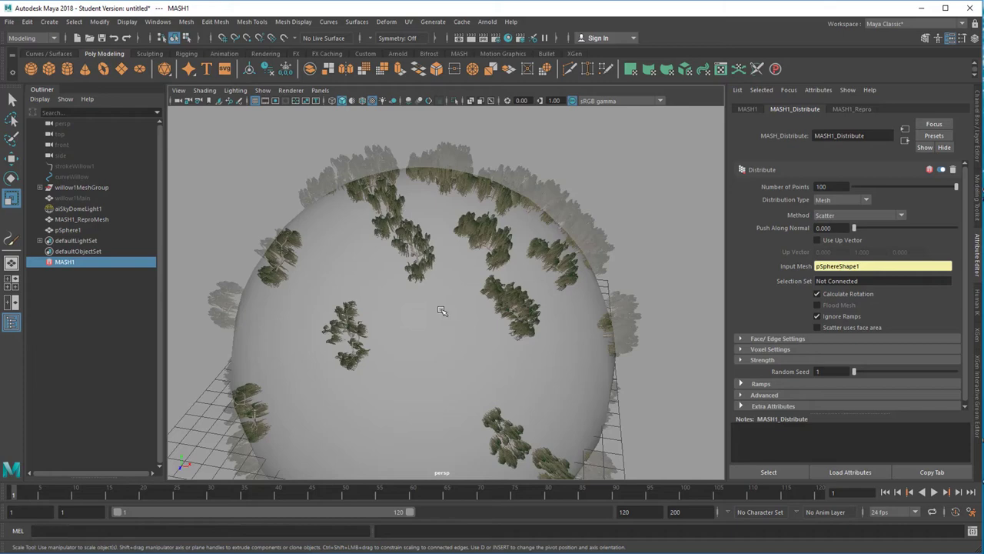
left_click_drag(443, 311, 533, 331)
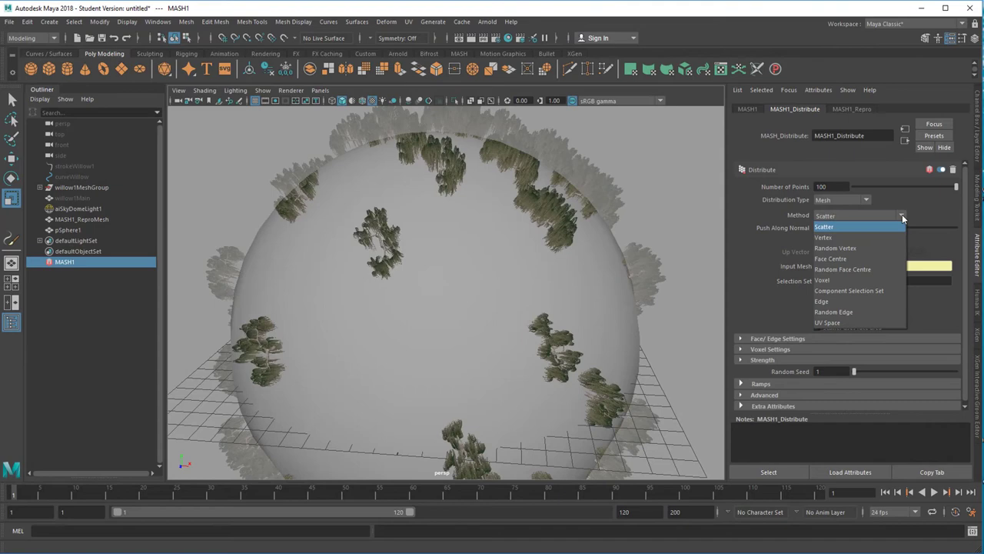
left_click(822, 236)
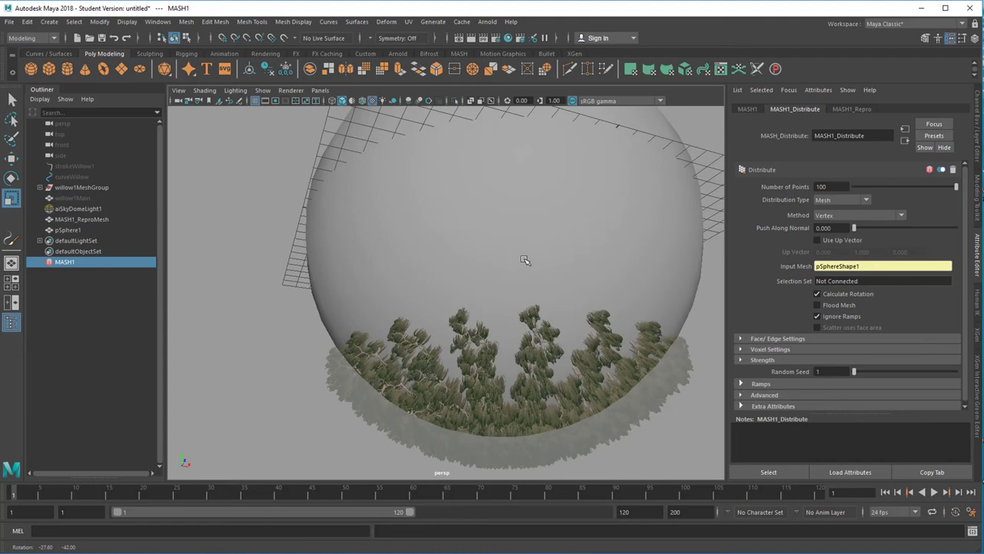
left_click(900, 216)
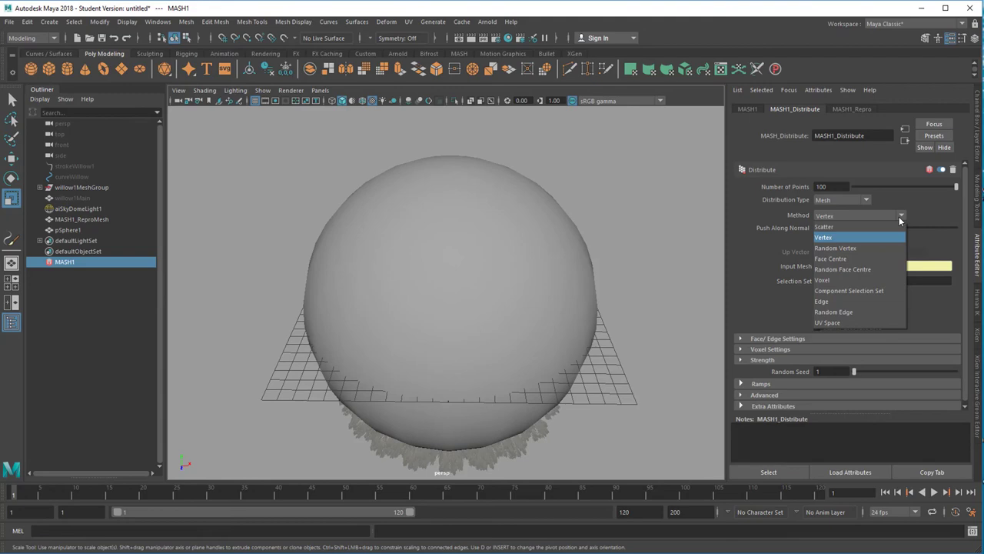
left_click(824, 226)
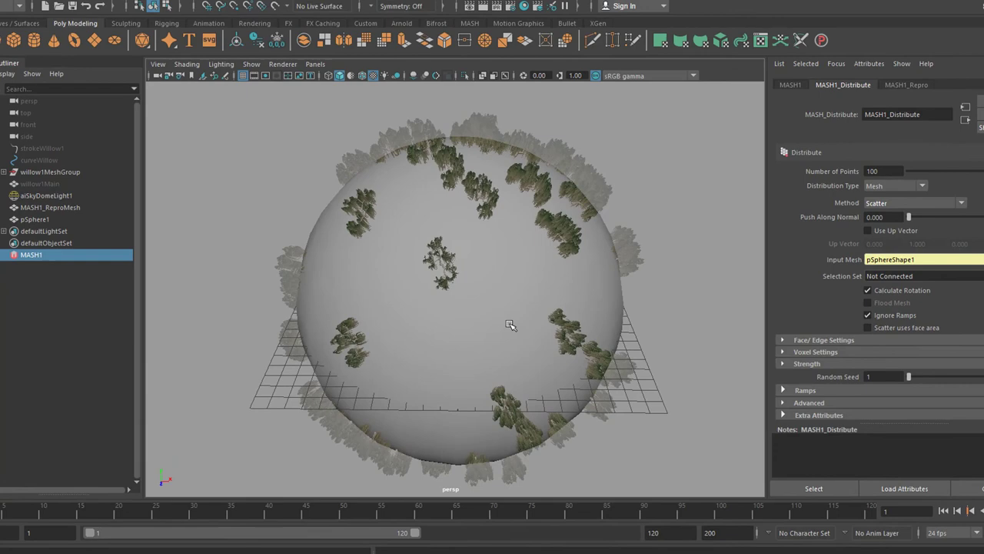